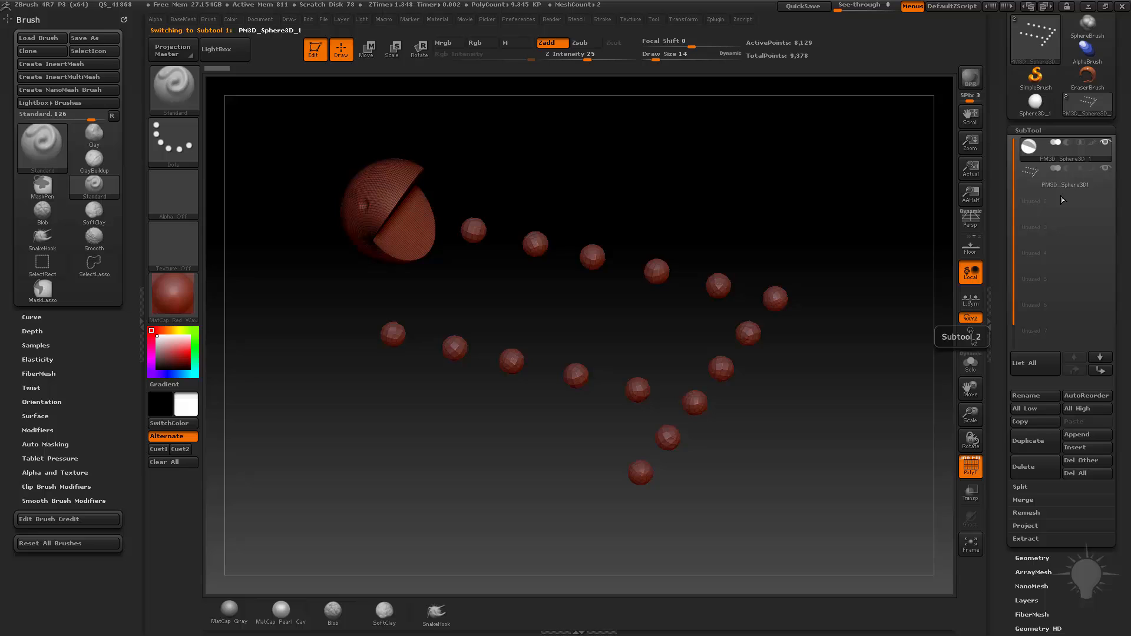
mouse_move(699, 159)
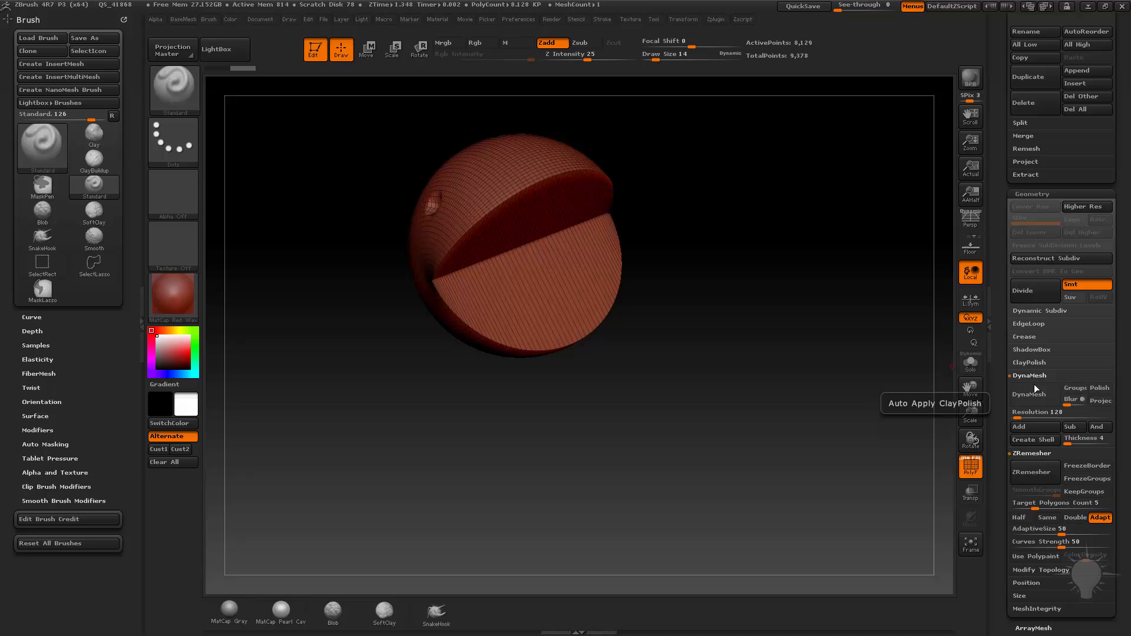
- DynaMesh the Pac-Man sphere into one smooth solid and build a raised ring around the eye
click(1033, 394)
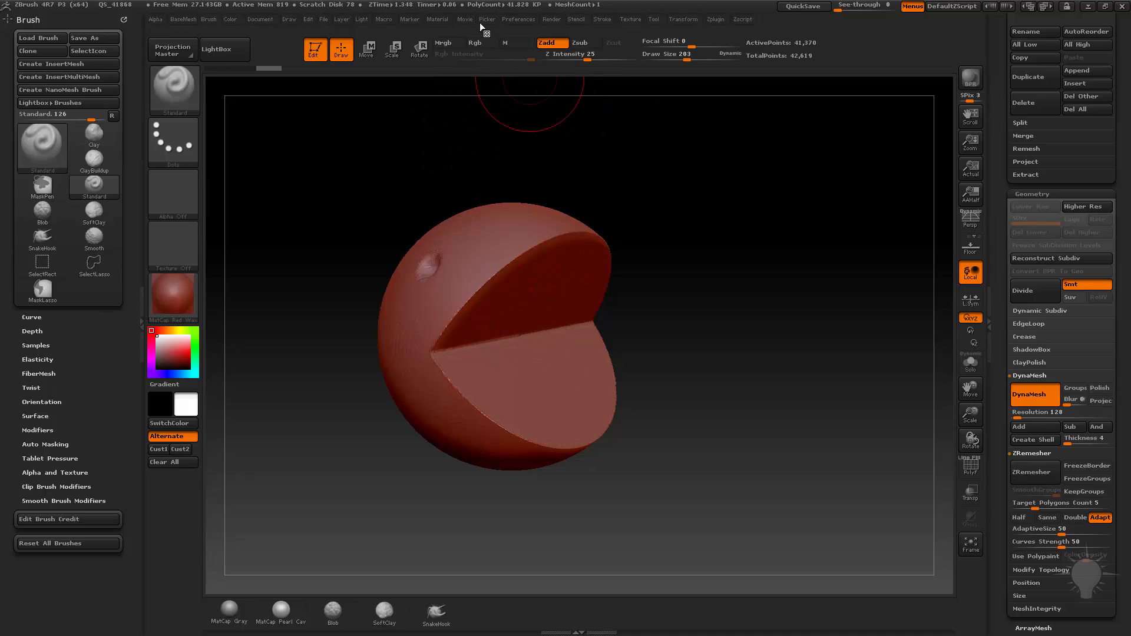
click(518, 19)
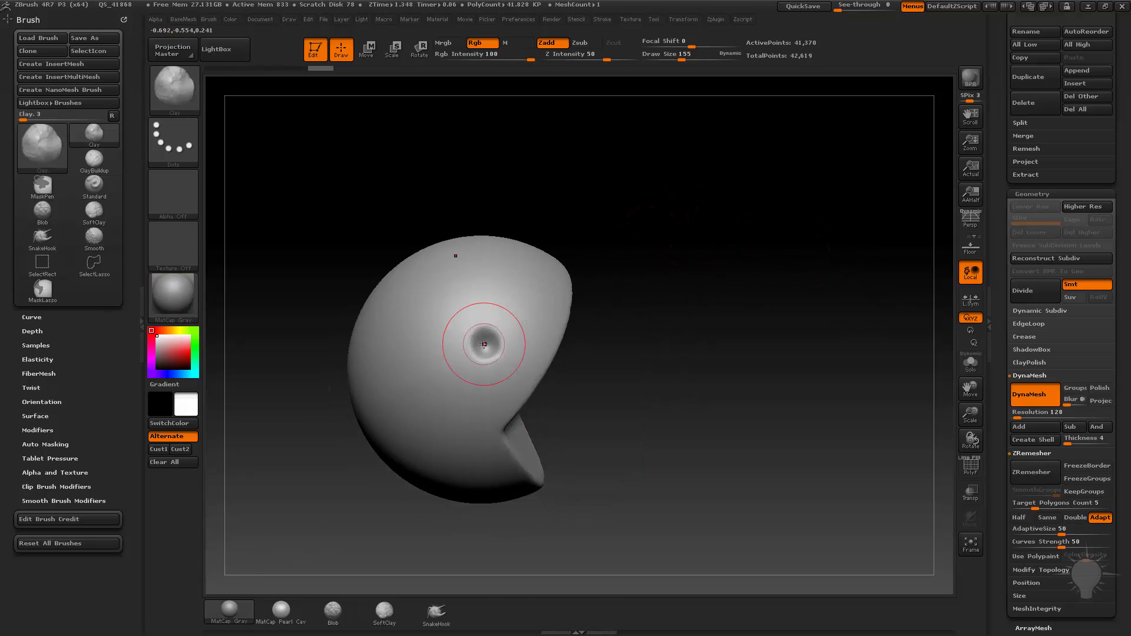
drag(679, 59, 658, 59)
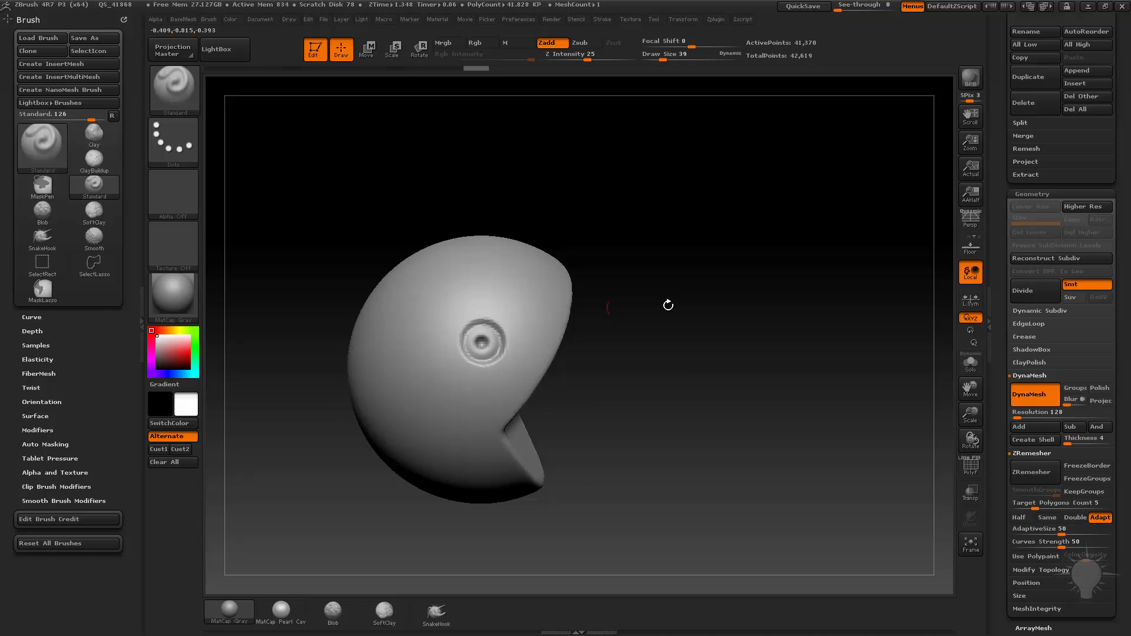
- Add small bumps beside the eye, then rotate the model to a side view showing its left half
drag(667, 305, 822, 280)
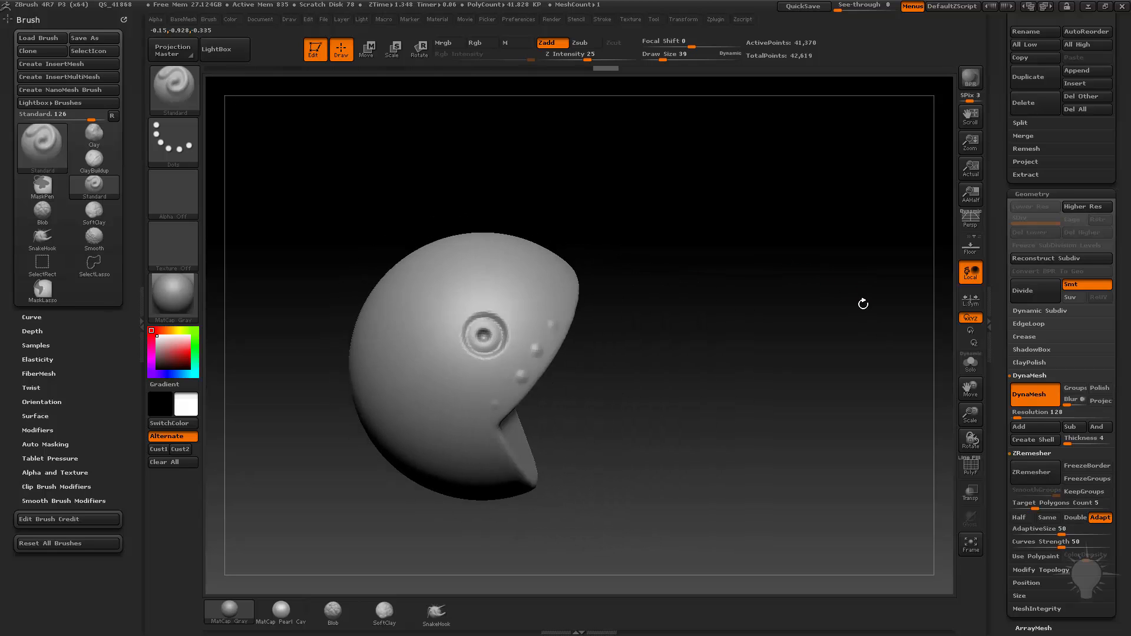
click(43, 262)
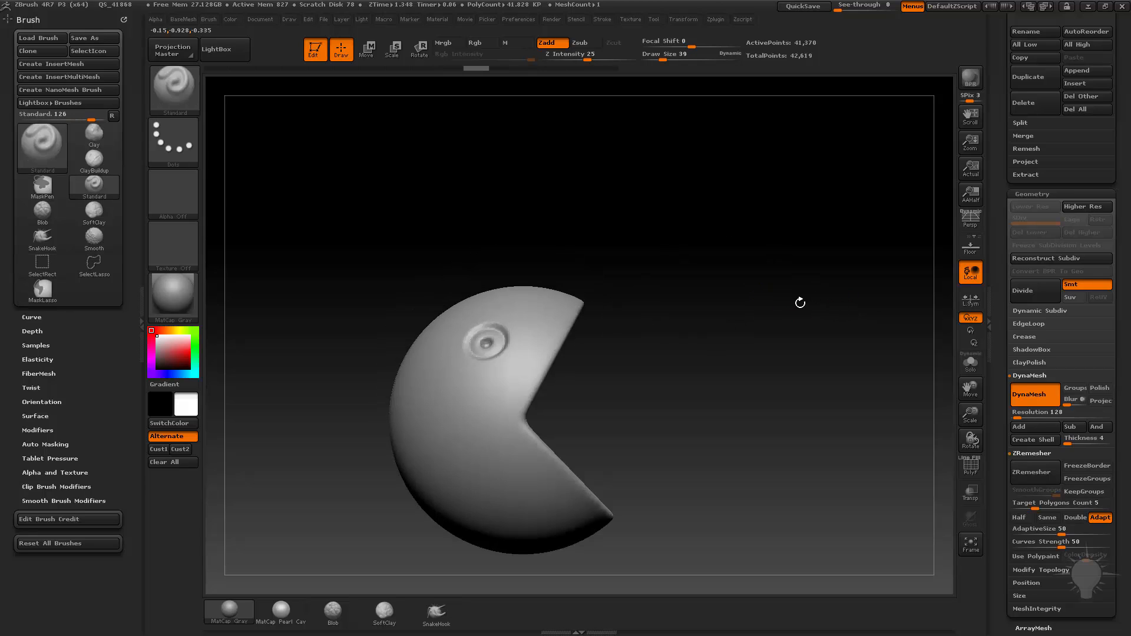
drag(285, 156, 515, 552)
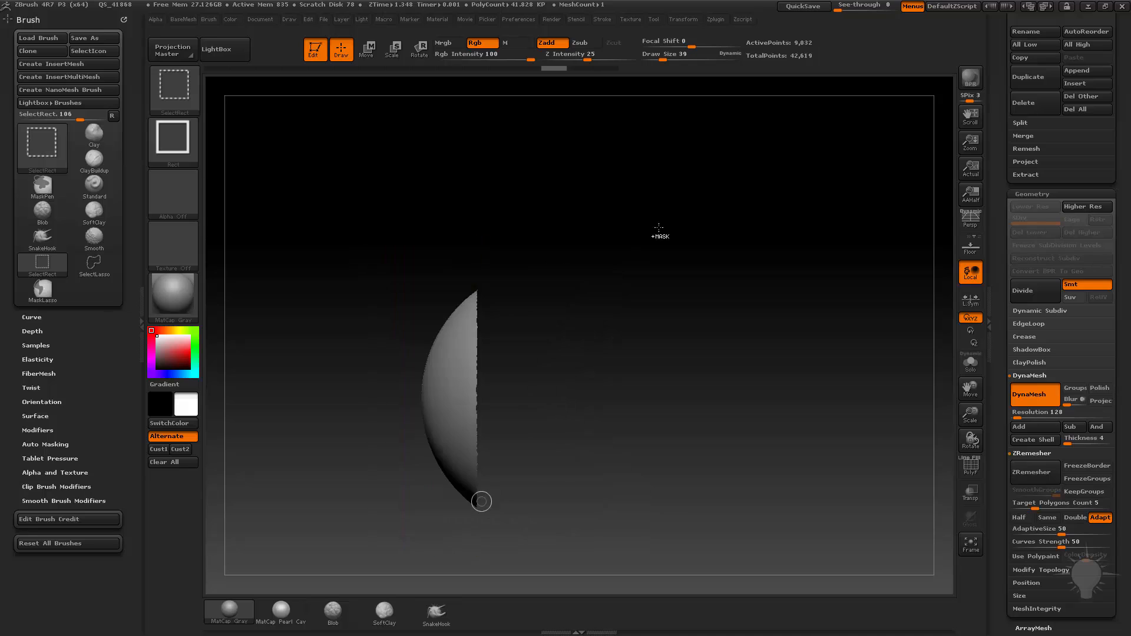
- Unhide the full Pac-Man head and reveal the Tool > Deformation subpalette
click(94, 188)
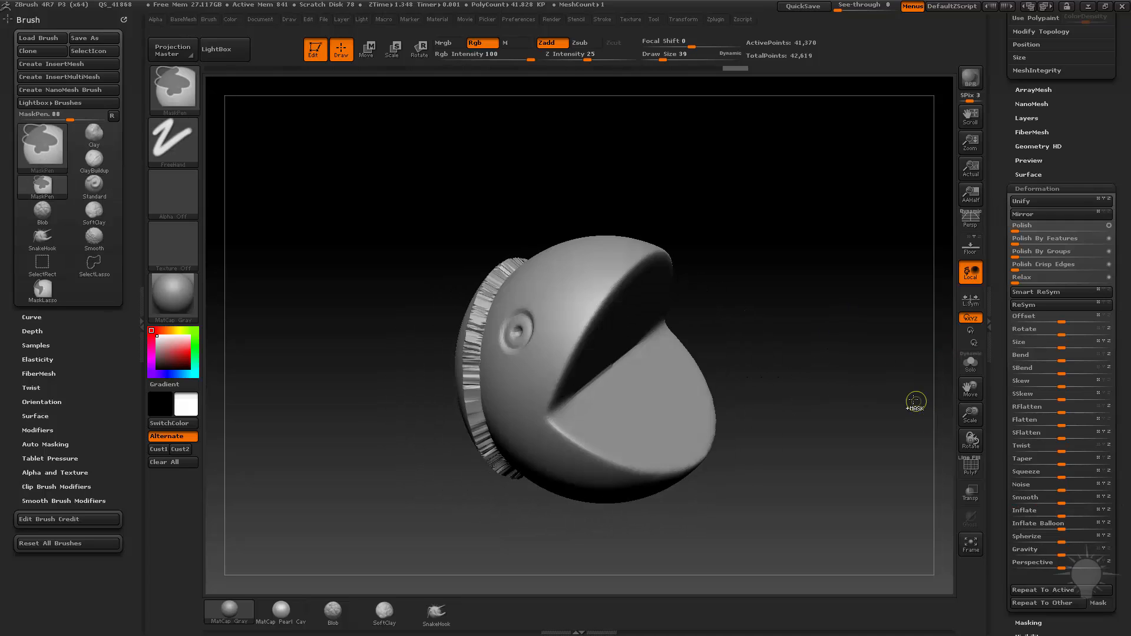
click(43, 140)
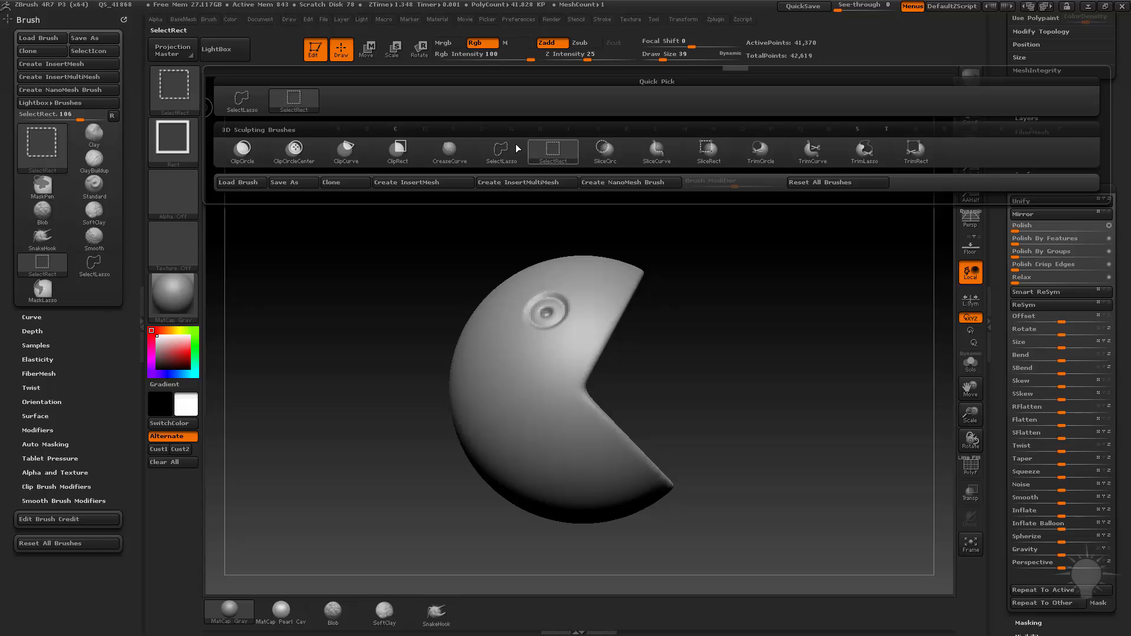
mouse_move(501, 152)
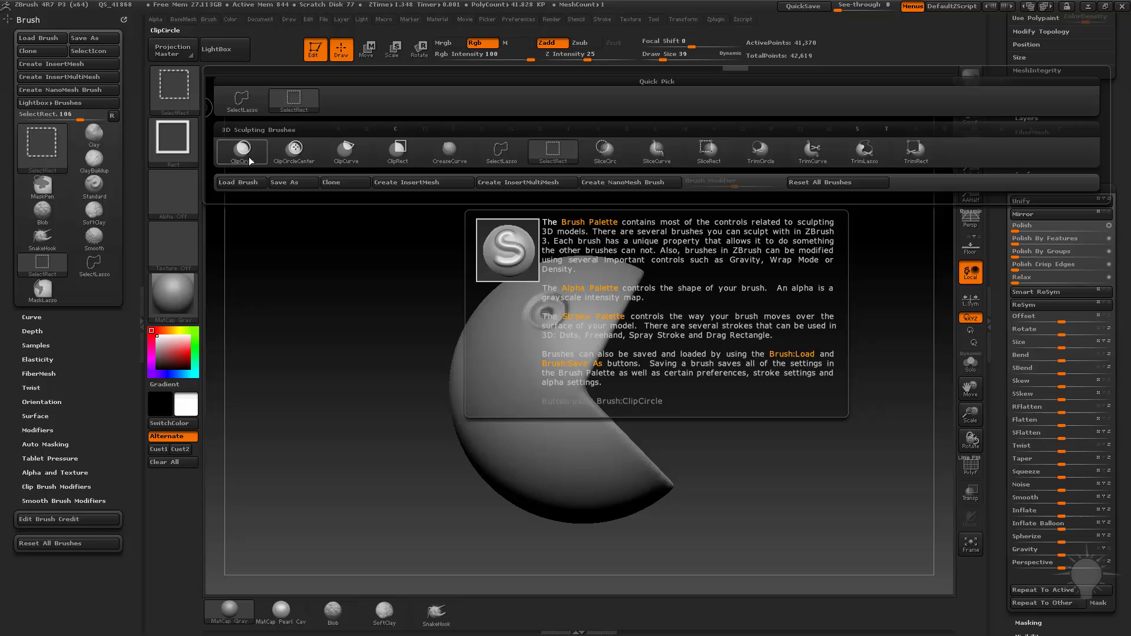
- Load ClipCircle as the active trimming selection brush and dismiss the selection-brush note
click(346, 152)
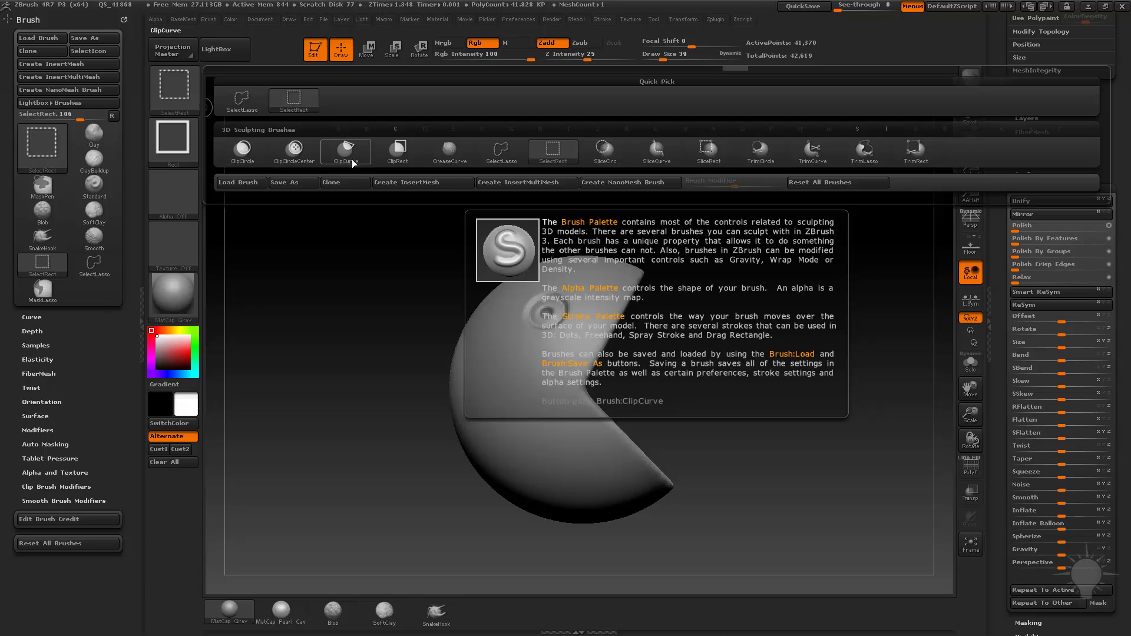
mouse_move(349, 159)
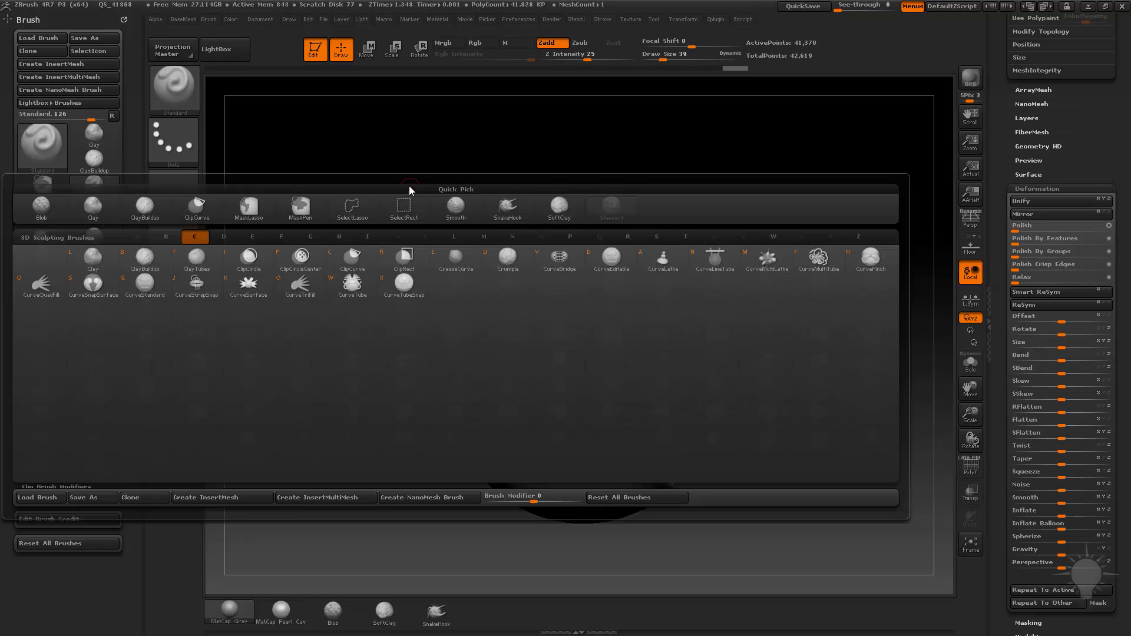
click(404, 282)
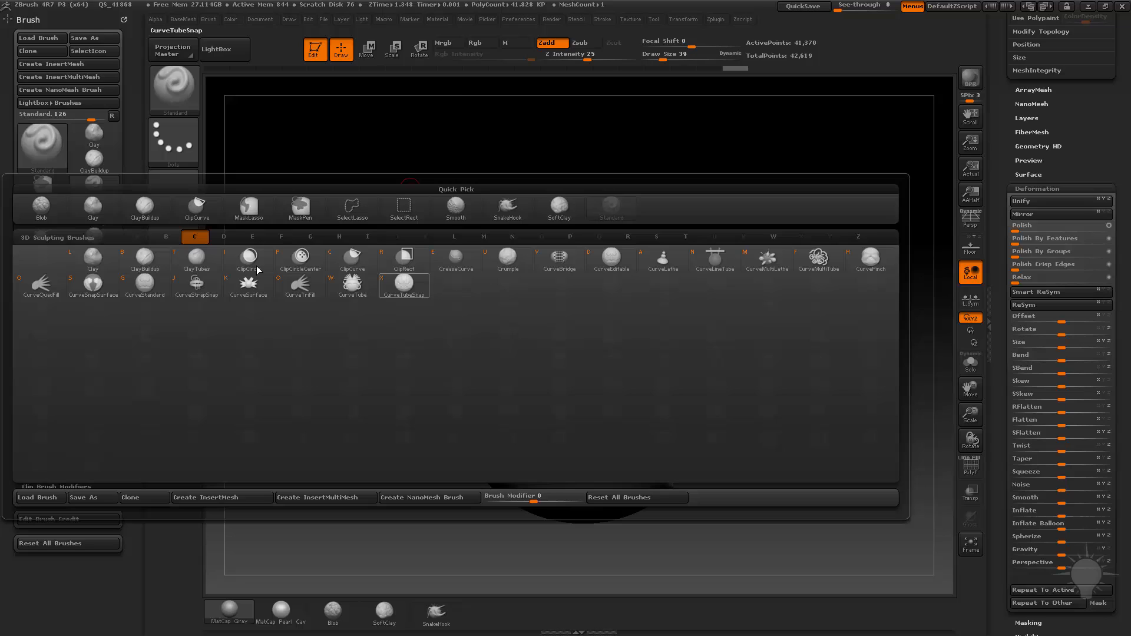
click(248, 258)
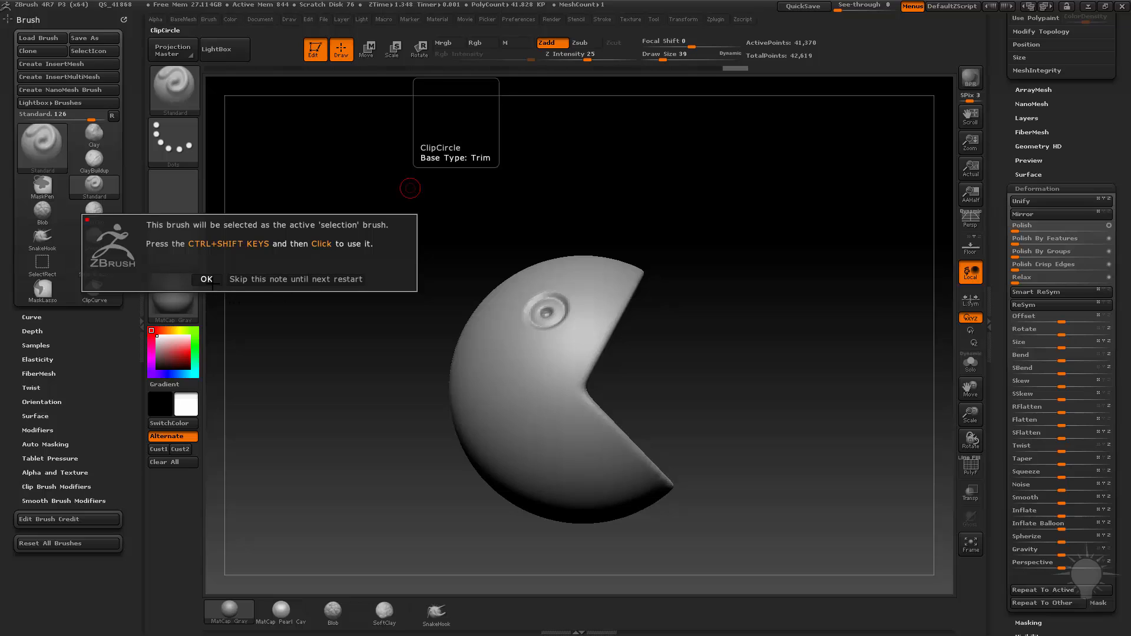
click(207, 279)
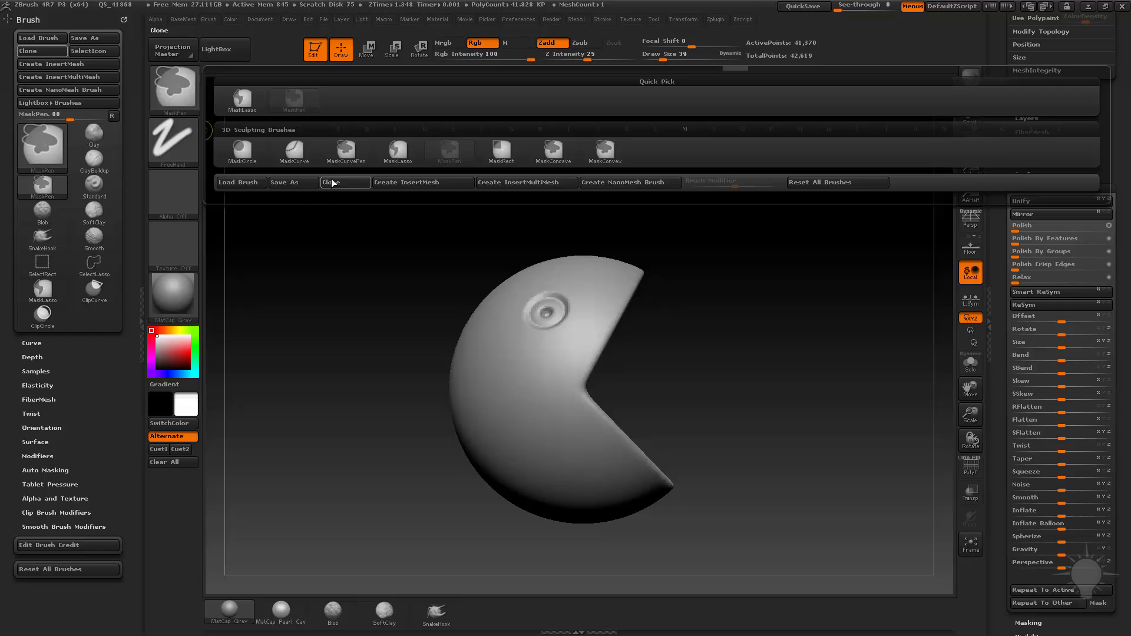
- With MaskCurve, draw curved mask lines across the head, around the eye and toward the mouth
click(293, 152)
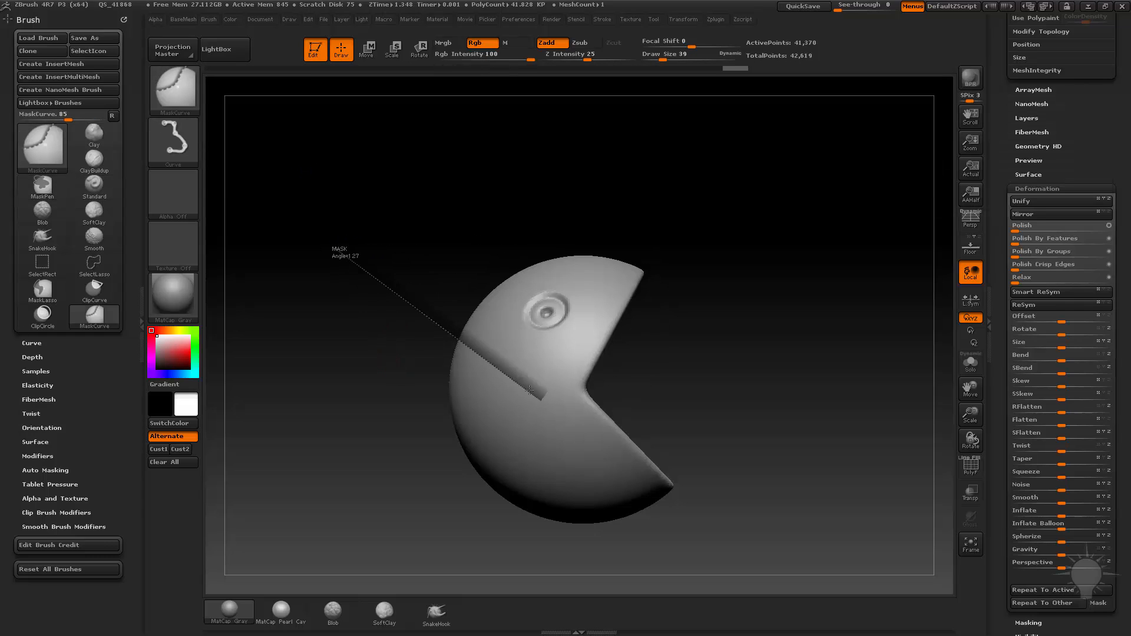
drag(534, 390, 530, 320)
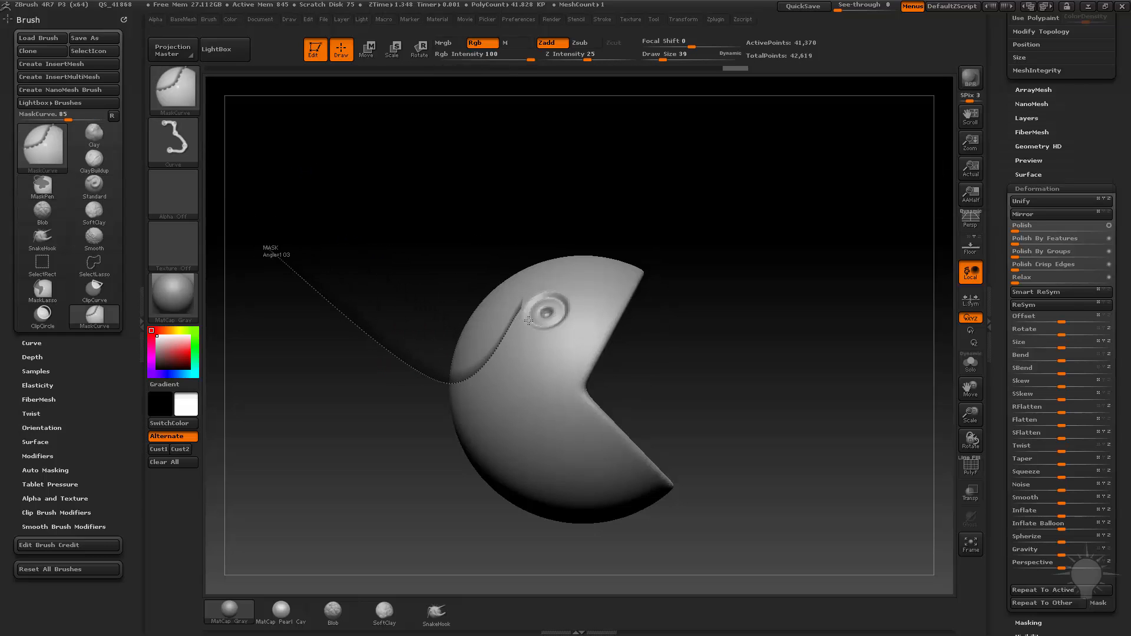
drag(530, 321, 608, 397)
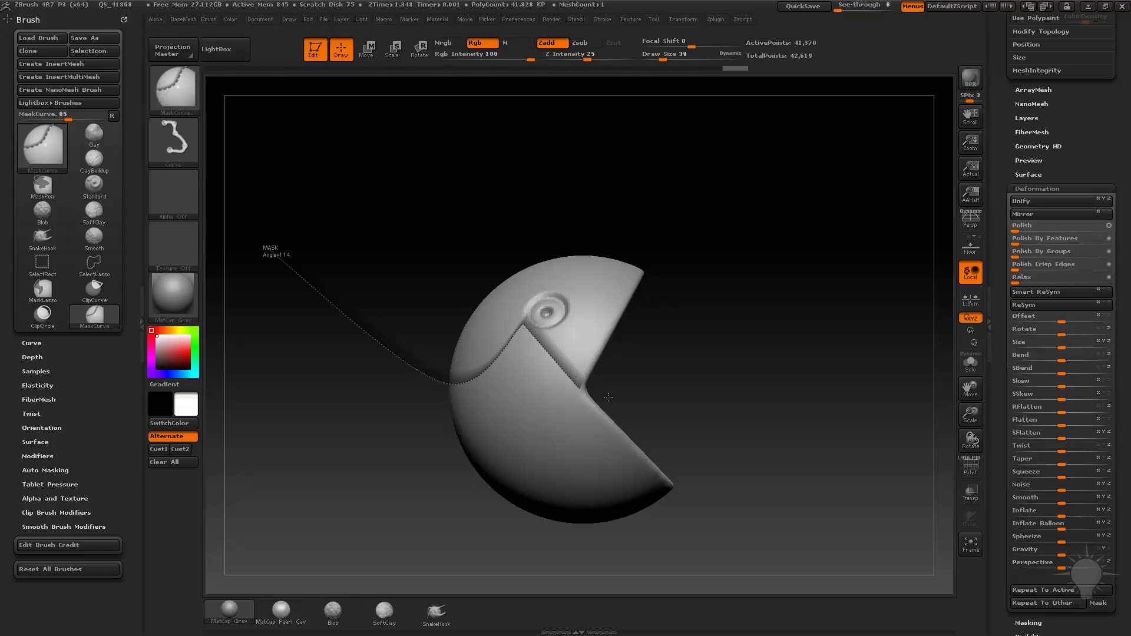
drag(608, 397, 697, 396)
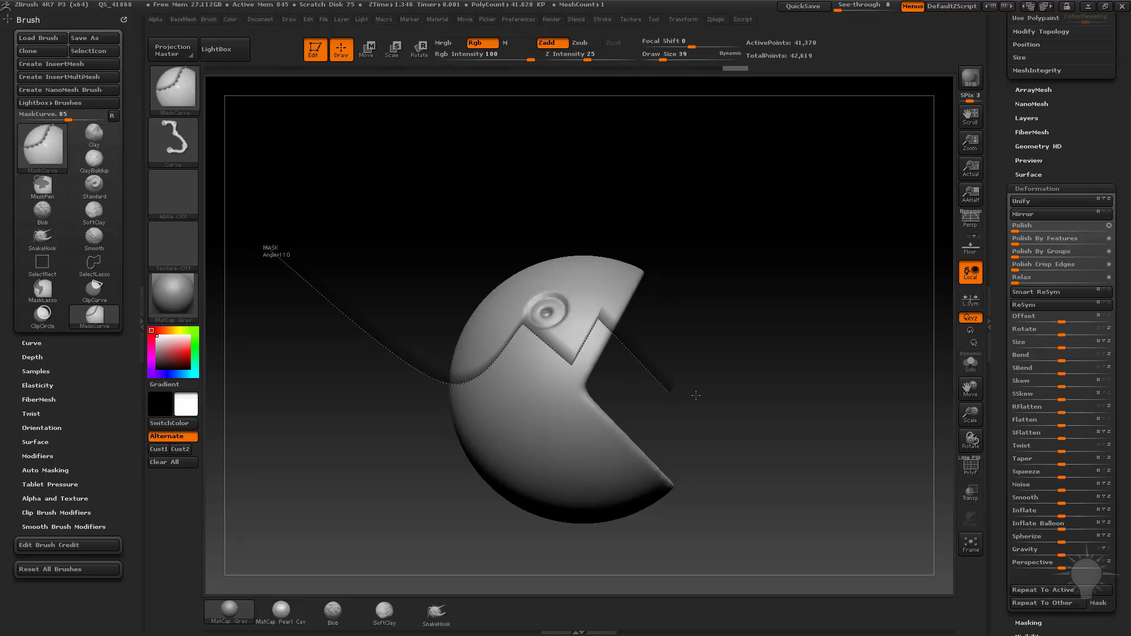
drag(696, 396, 409, 372)
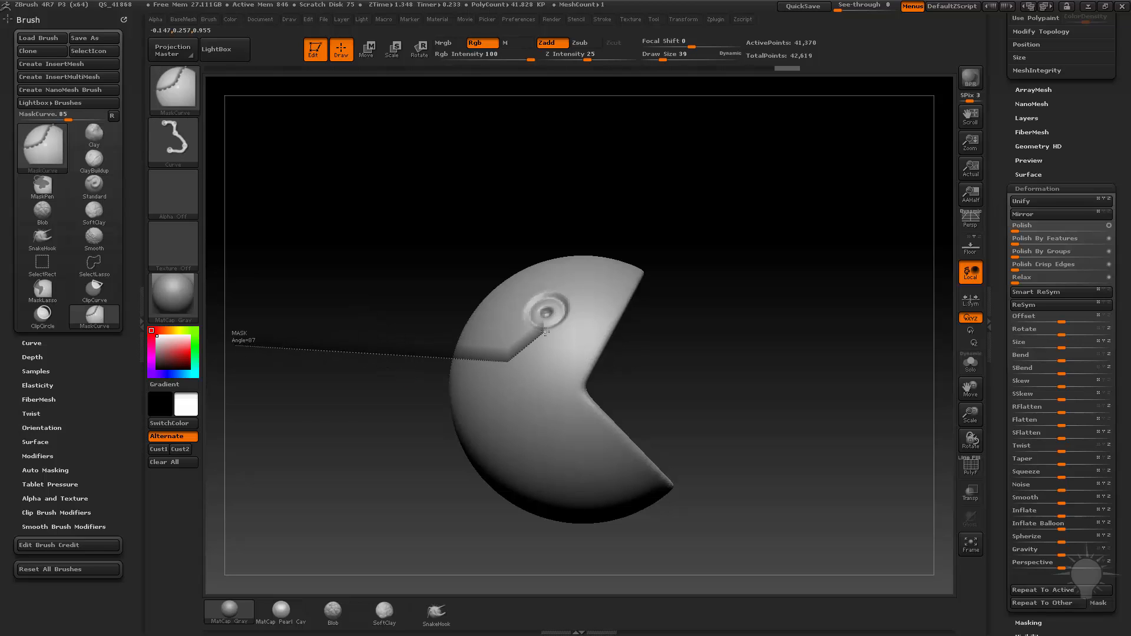
drag(545, 332, 721, 397)
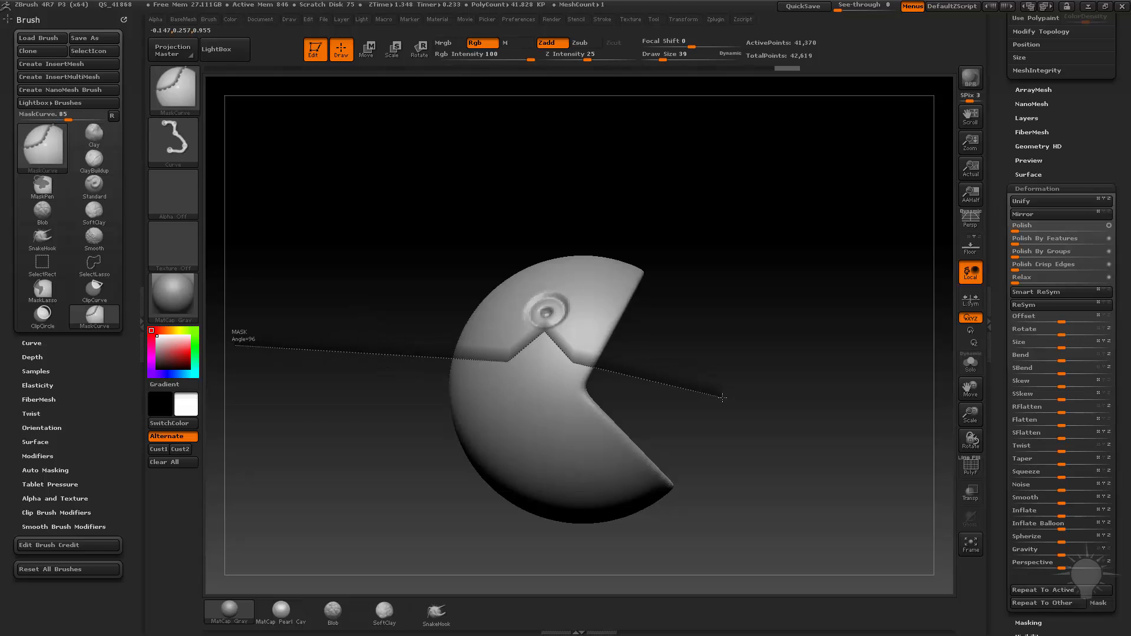
drag(721, 397, 722, 403)
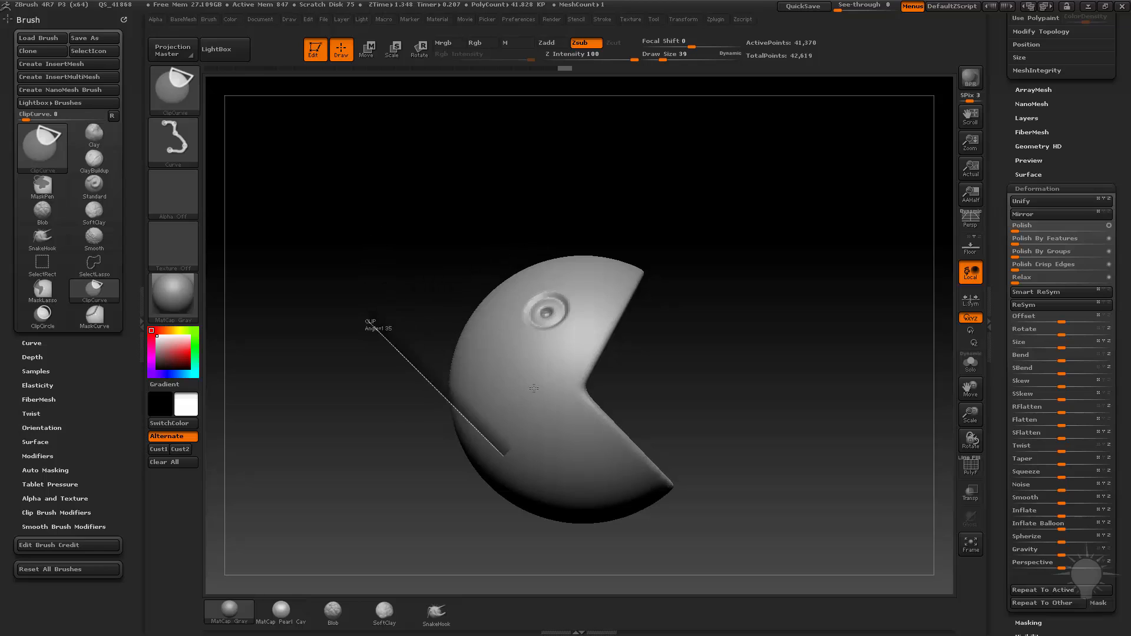
- Draw ClipCurve strokes over the eye and across the top, slicing the sphere's upper edge flat
drag(512, 455, 547, 373)
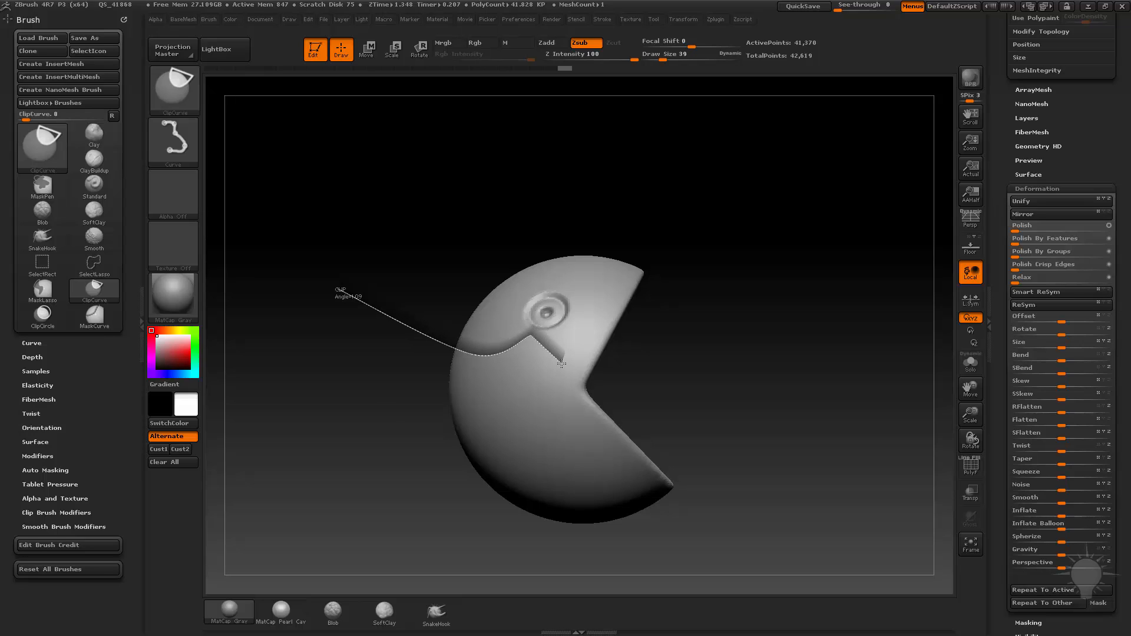
drag(563, 364, 660, 393)
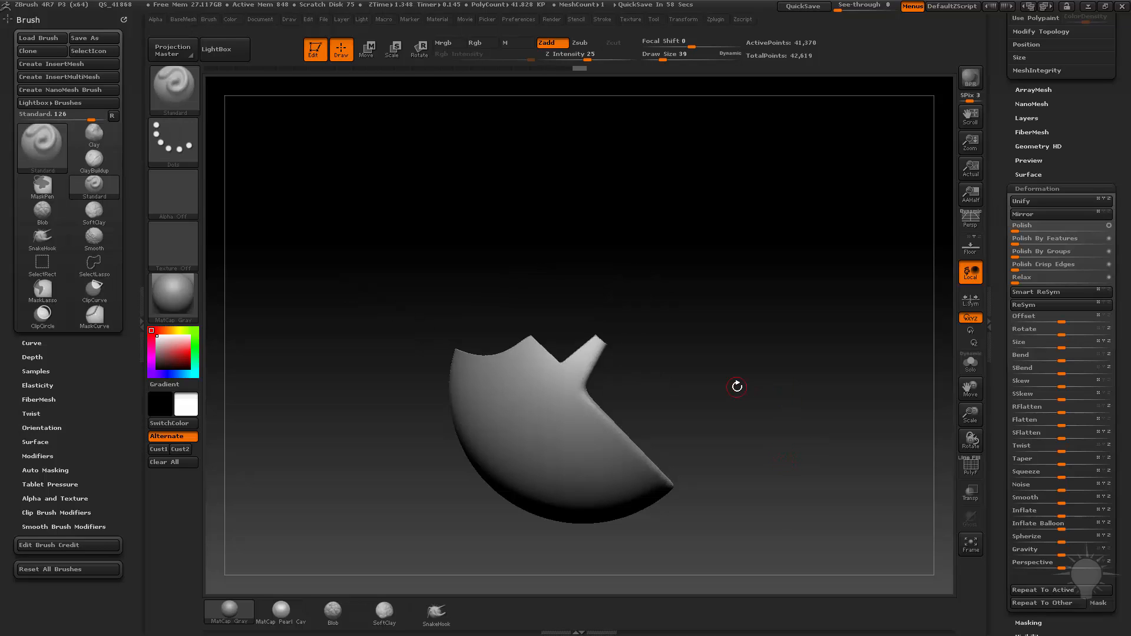
mouse_move(634, 297)
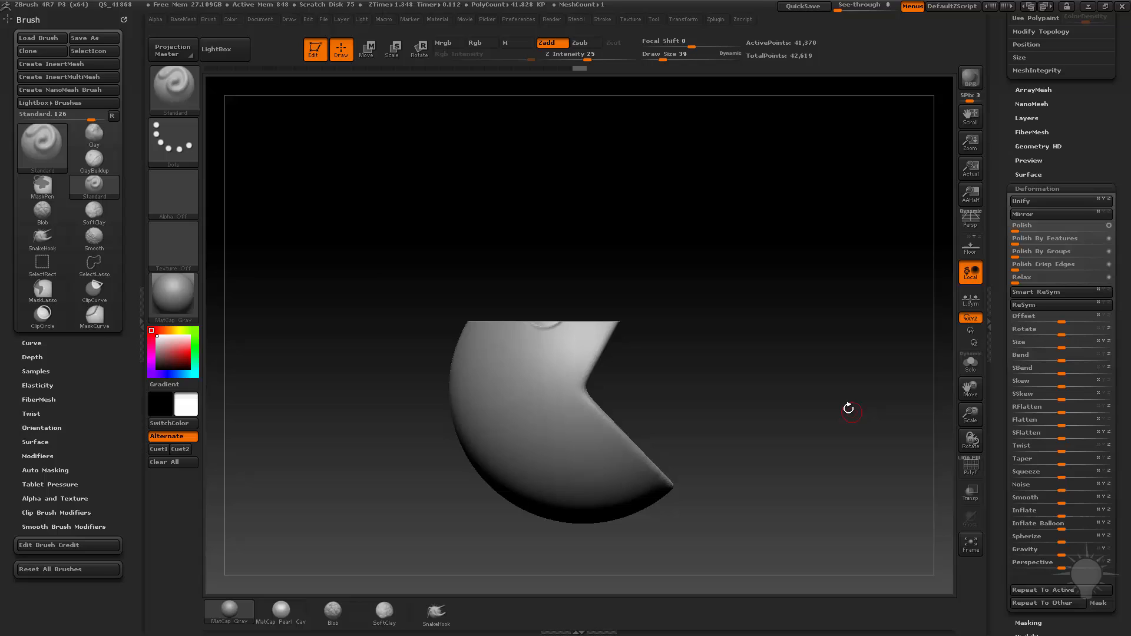
mouse_move(598, 228)
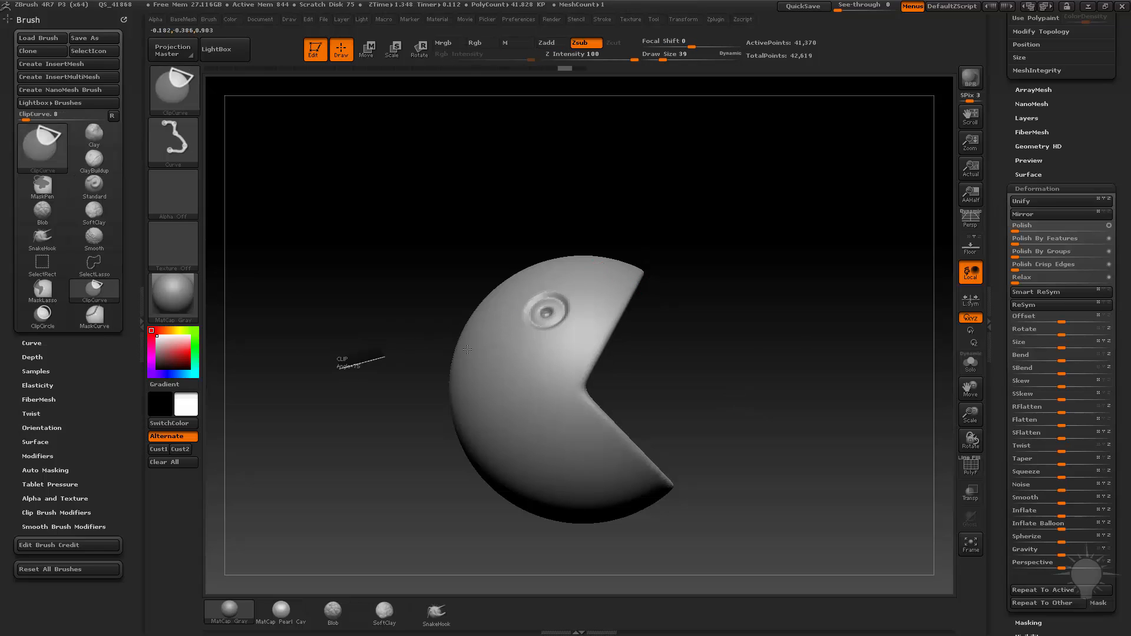
drag(339, 359, 816, 347)
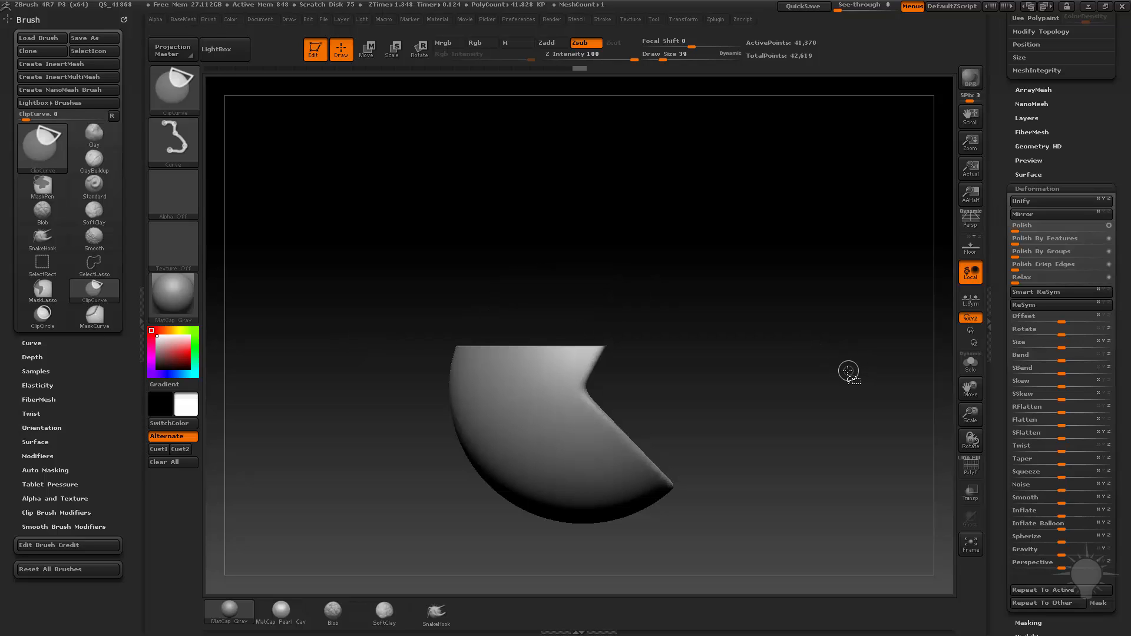
- Show the PolyF wireframe and orbit to view the flattened top edge from the side and front
click(94, 188)
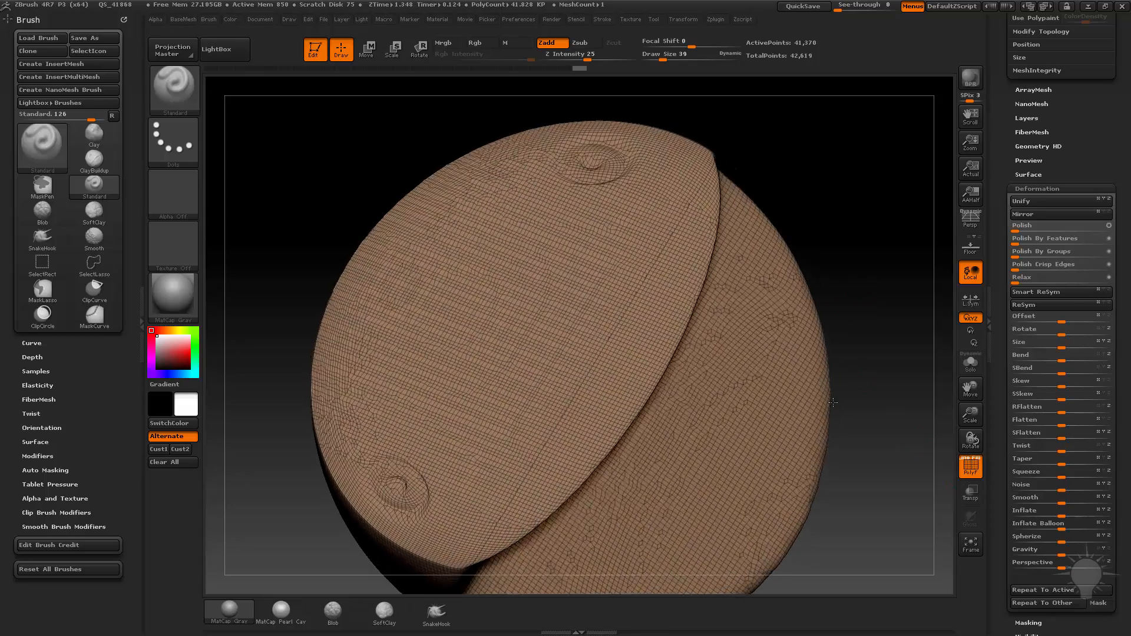
drag(833, 401, 872, 143)
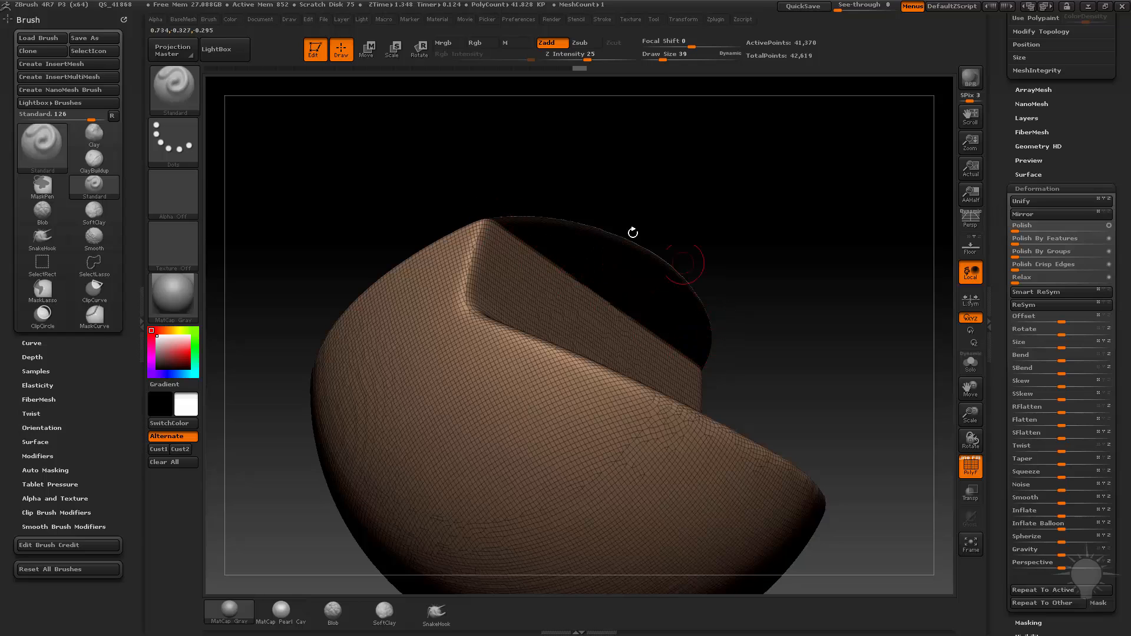
drag(633, 232, 783, 263)
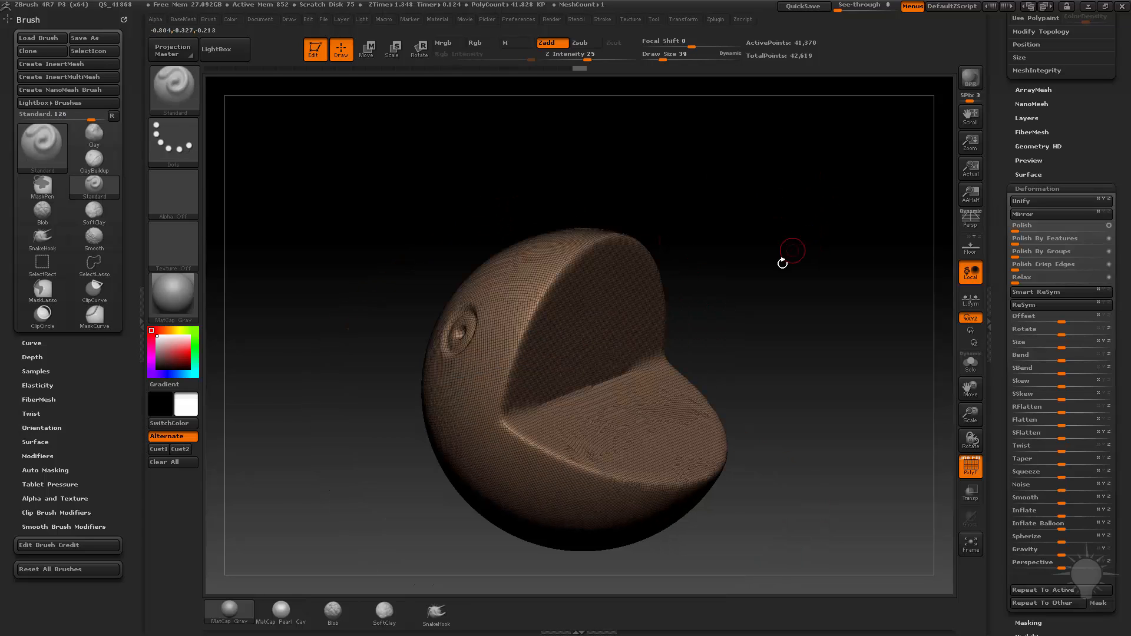
drag(782, 263, 558, 353)
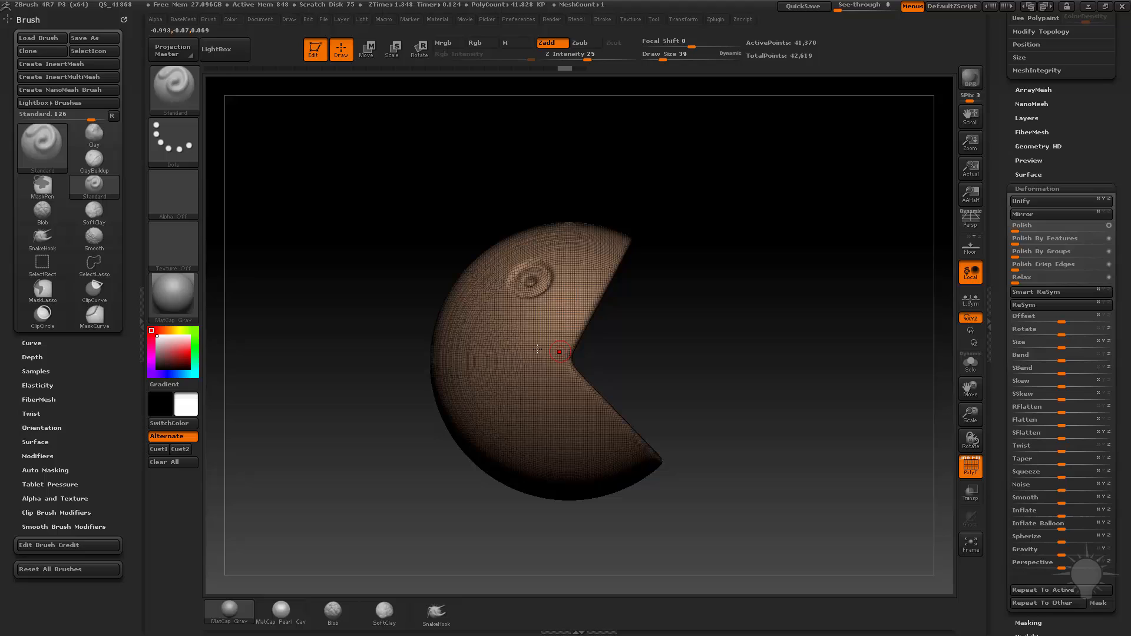
mouse_move(531, 302)
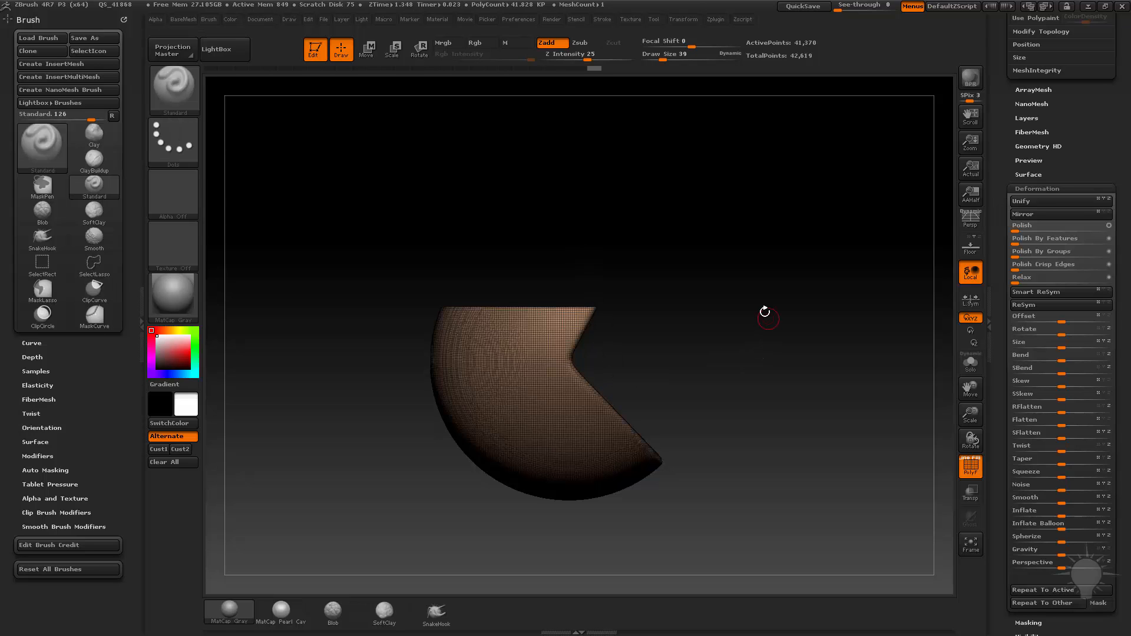
drag(768, 312, 720, 311)
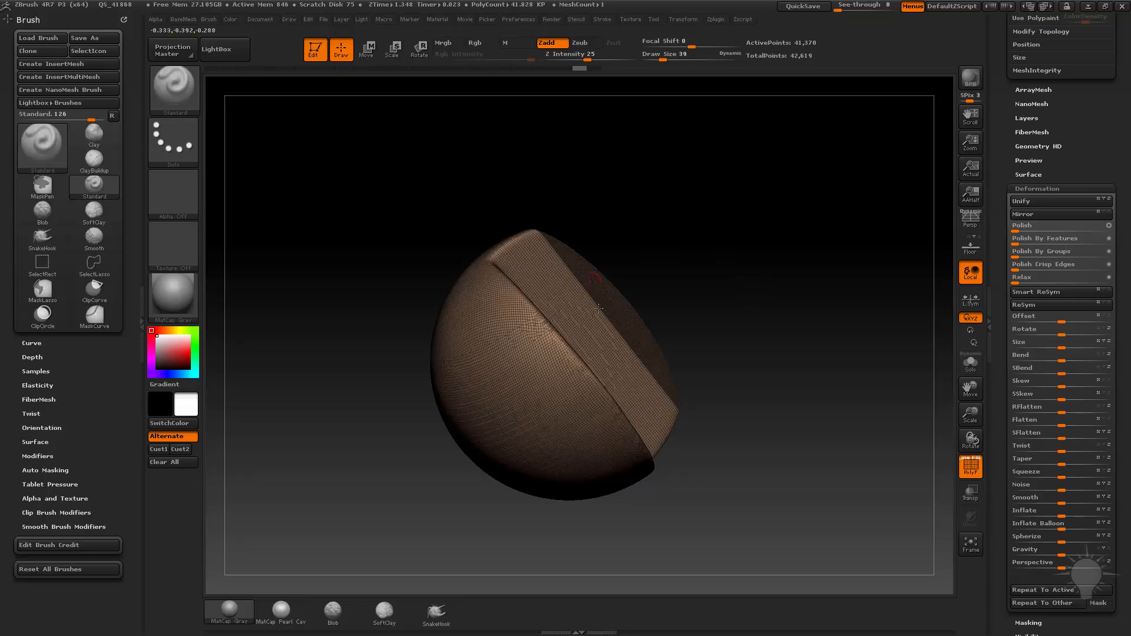
- Orbit above and into the mouth opening to inspect the cut faces, then toggle the wireframe
drag(598, 310, 802, 310)
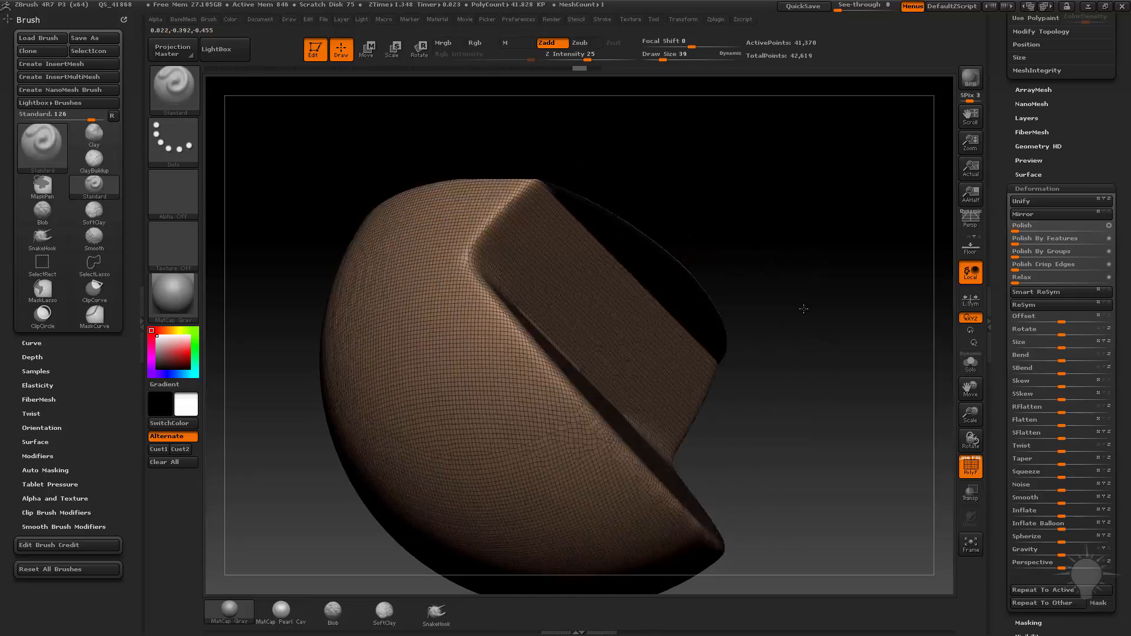
drag(804, 309, 780, 272)
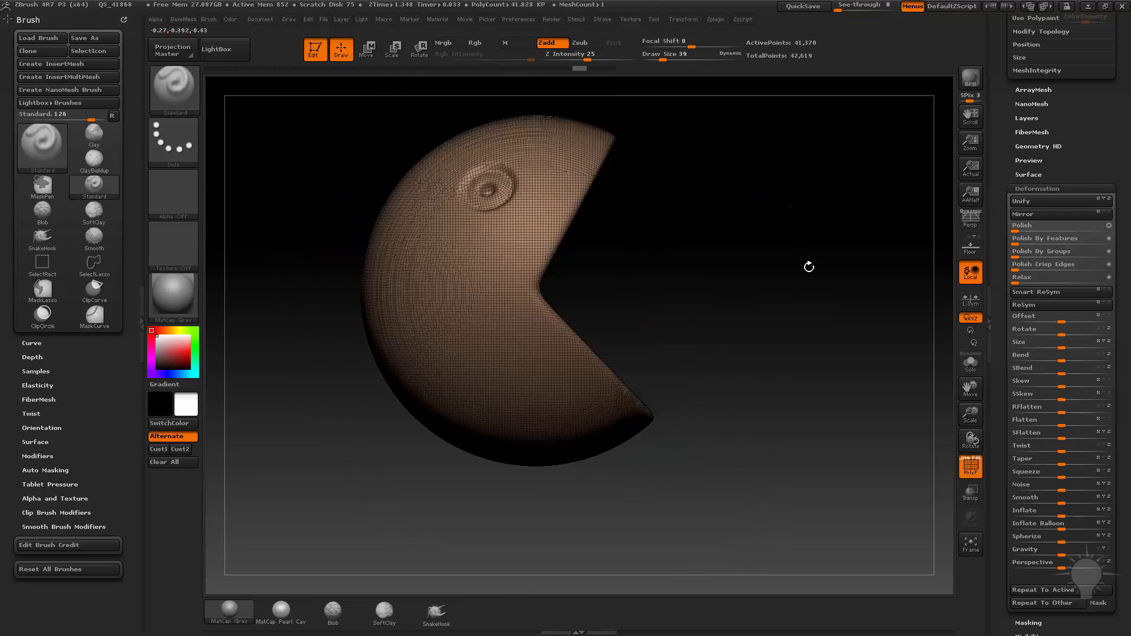
drag(808, 266, 719, 266)
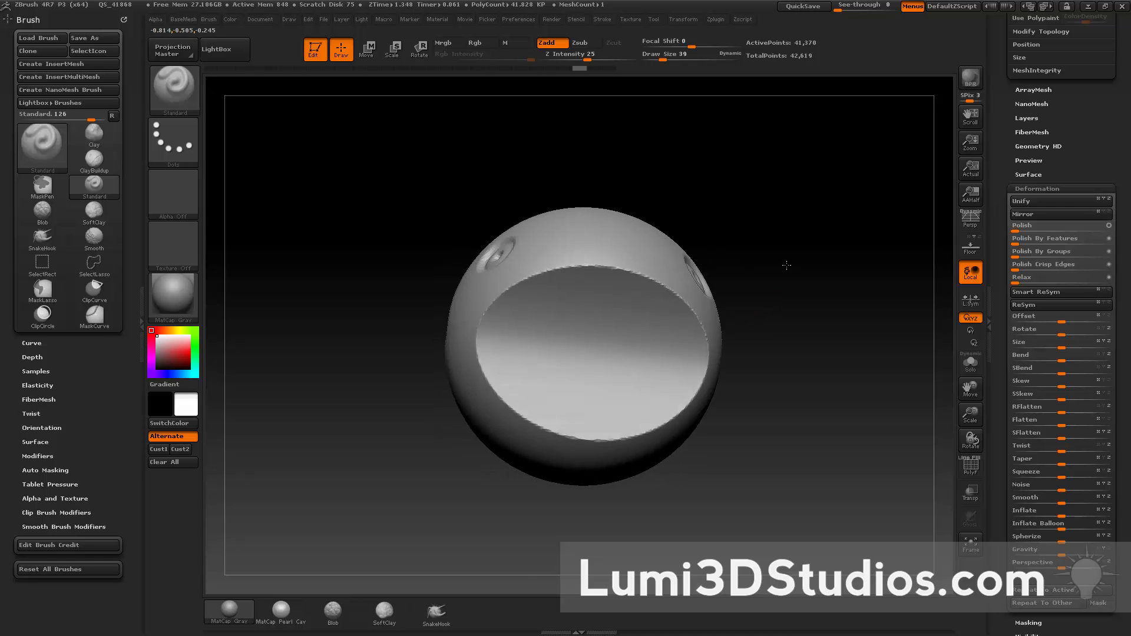
click(970, 467)
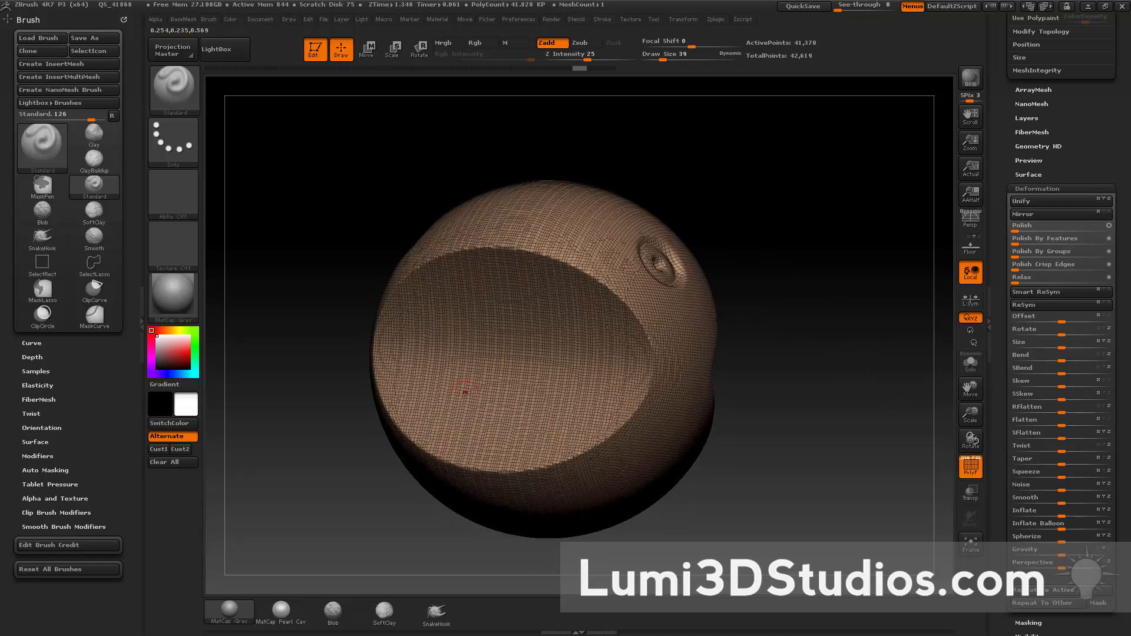